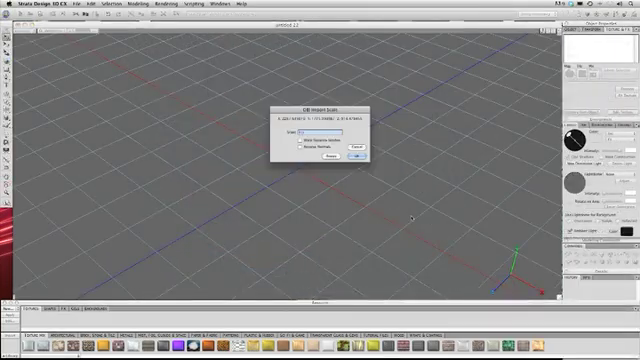
- Confirm the OBJ import options so the white shirt model appears in the scene
click(360, 156)
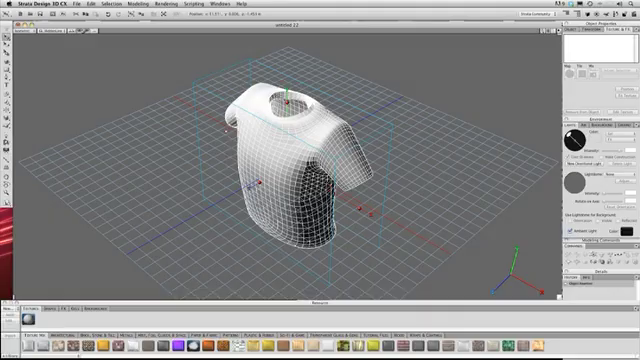